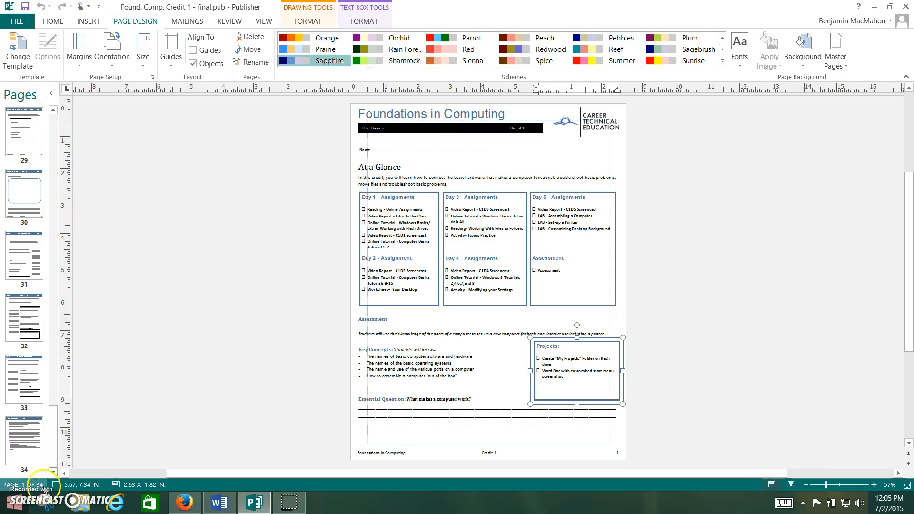
mouse_move(24, 320)
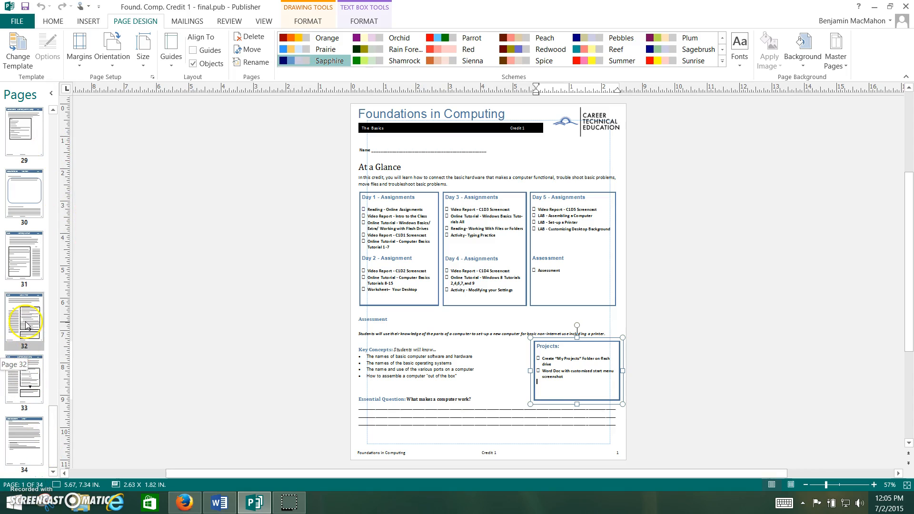
- Jump to page 32 of the booklet, the Set-up a Printer lab page
left_click(24, 319)
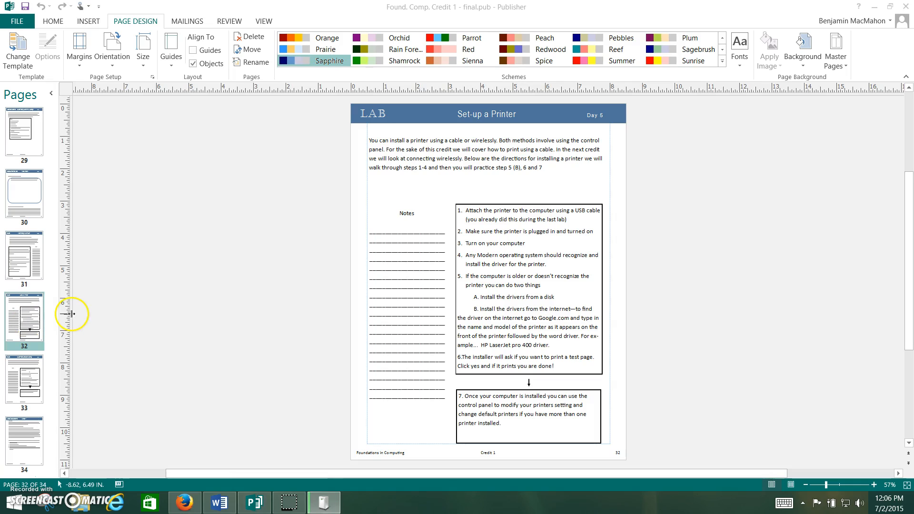
- Minimize the Publisher window to reveal the Windows desktop
left_click(323, 502)
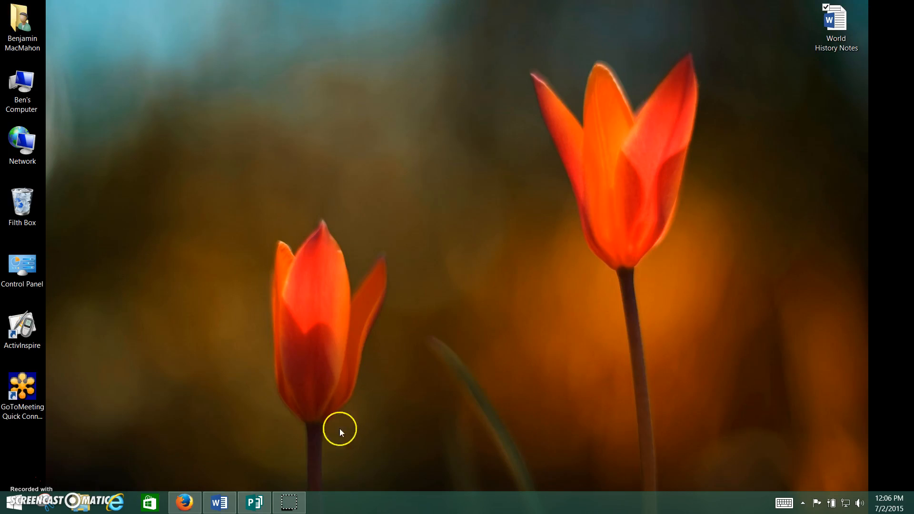
mouse_move(328, 427)
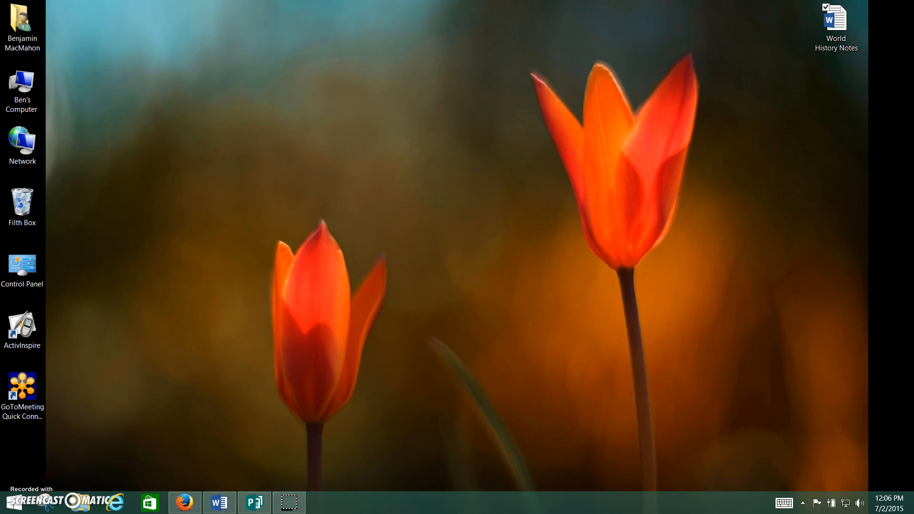
mouse_move(904, 269)
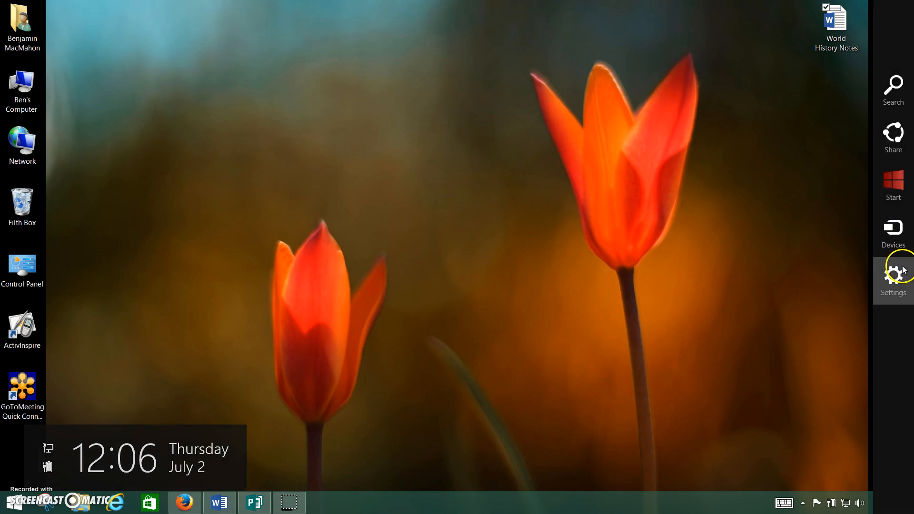
- Open Control Panel's Devices and Printers and show the HP LaserJet 400 M401 PCL 6 options
double_click(22, 263)
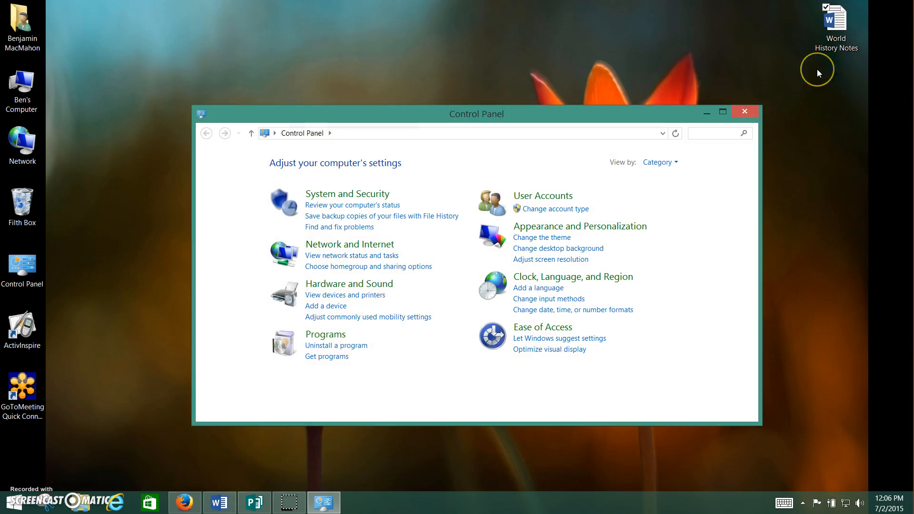
mouse_move(343, 299)
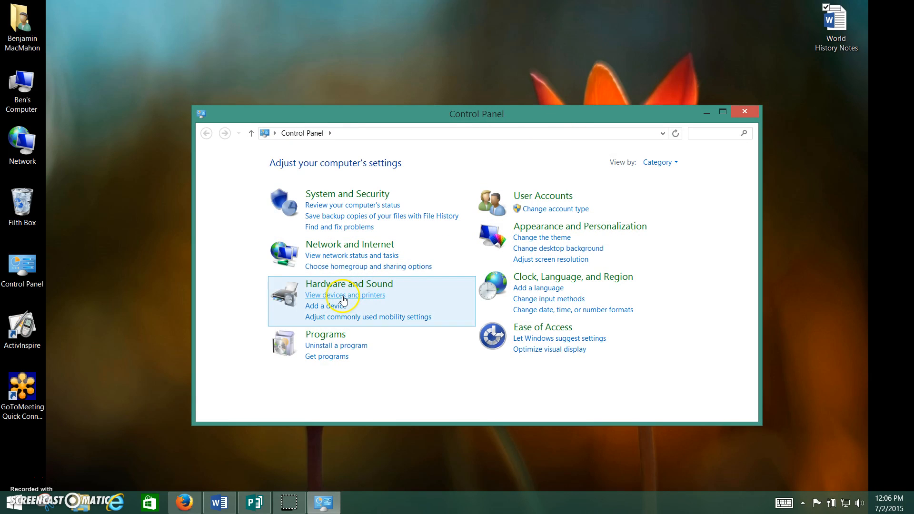
left_click(344, 295)
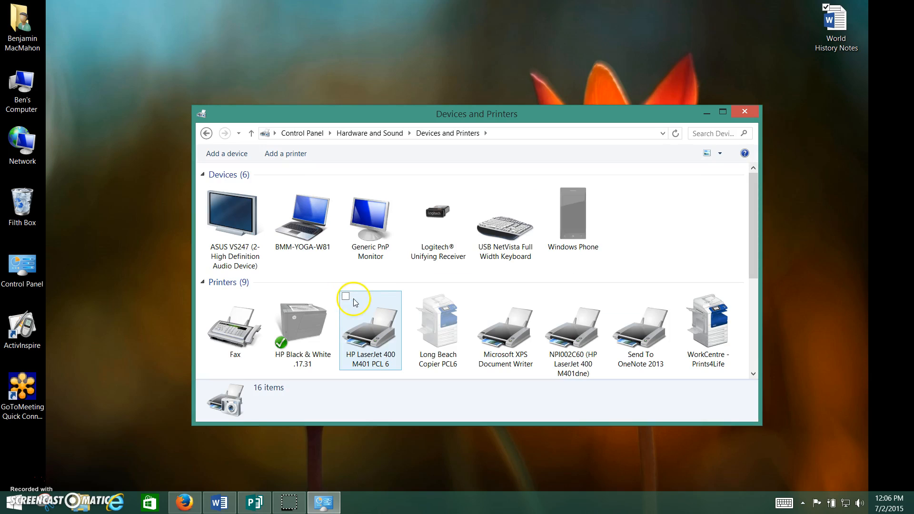
mouse_move(352, 372)
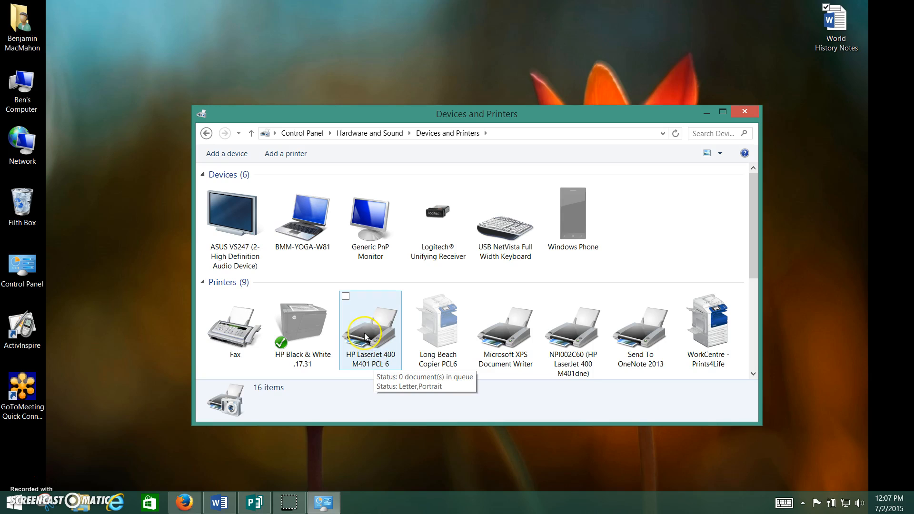
right_click(365, 335)
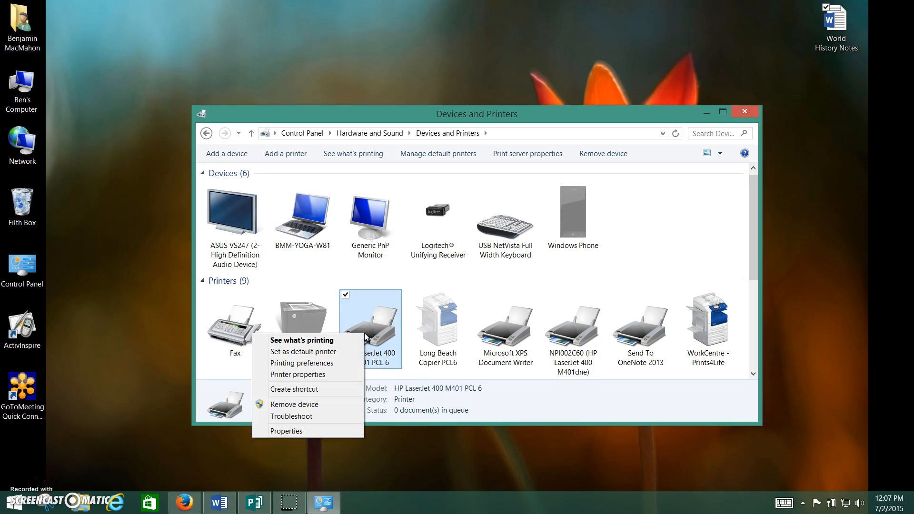
mouse_move(361, 336)
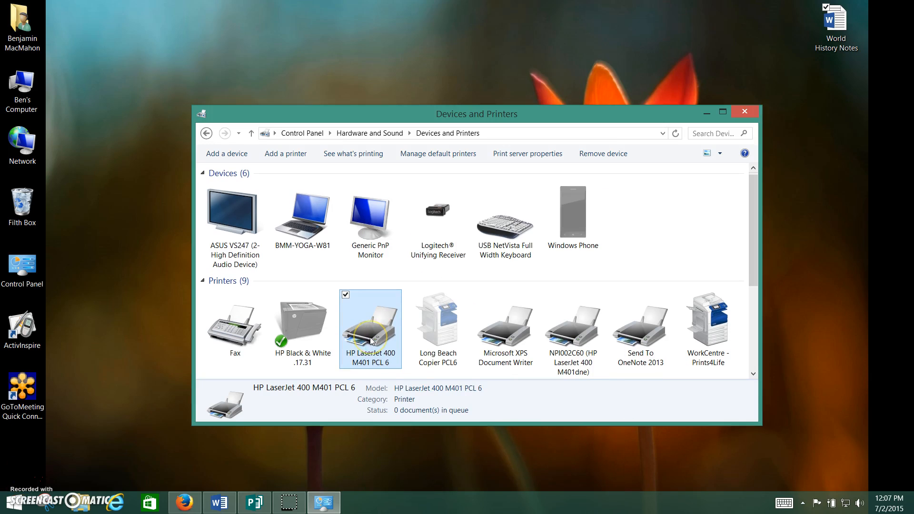
- Open the HP LaserJet 400 M401 properties and dismiss the HP privacy prompt
right_click(369, 337)
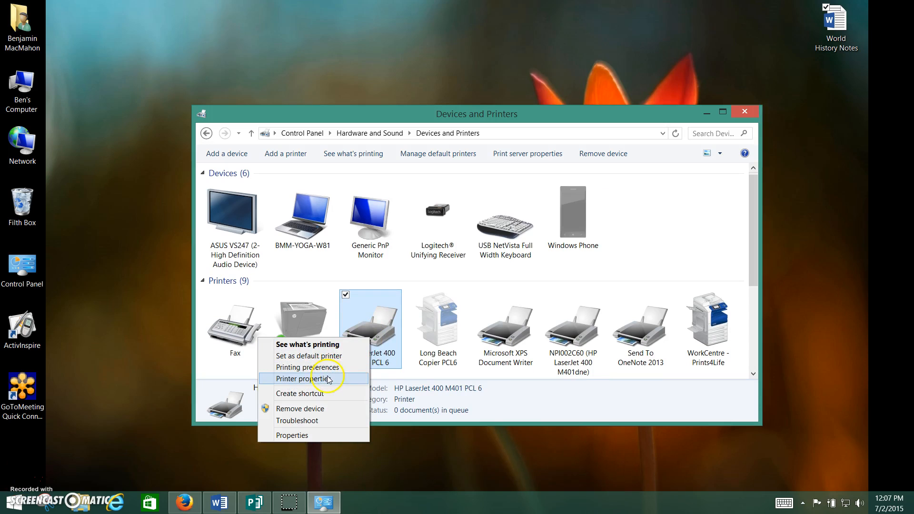
left_click(322, 379)
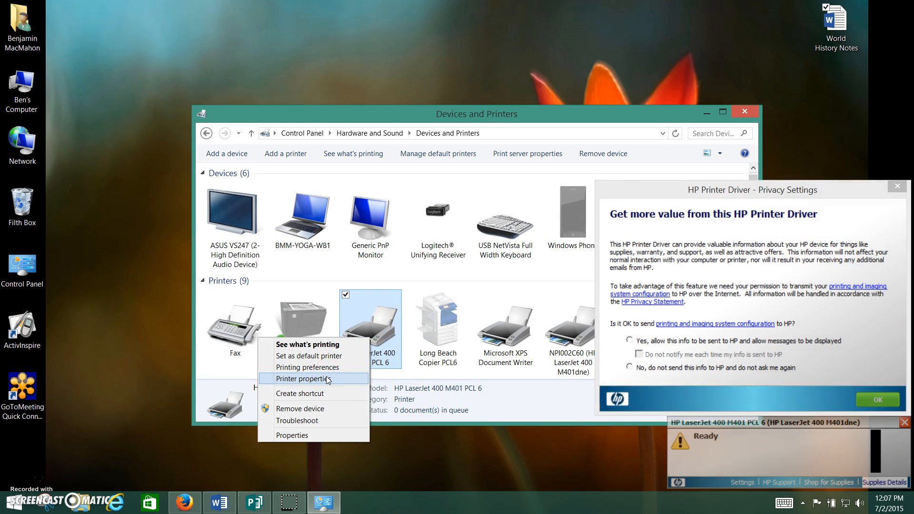
left_click(299, 379)
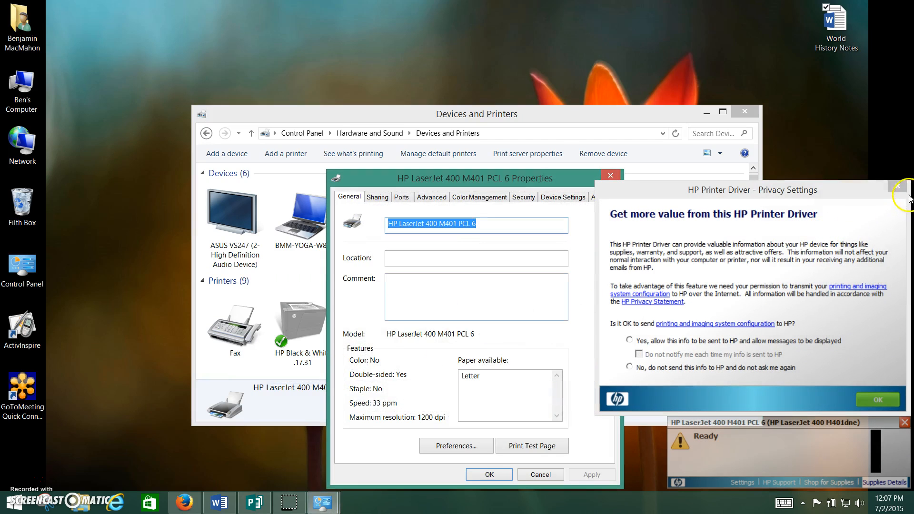
left_click(901, 191)
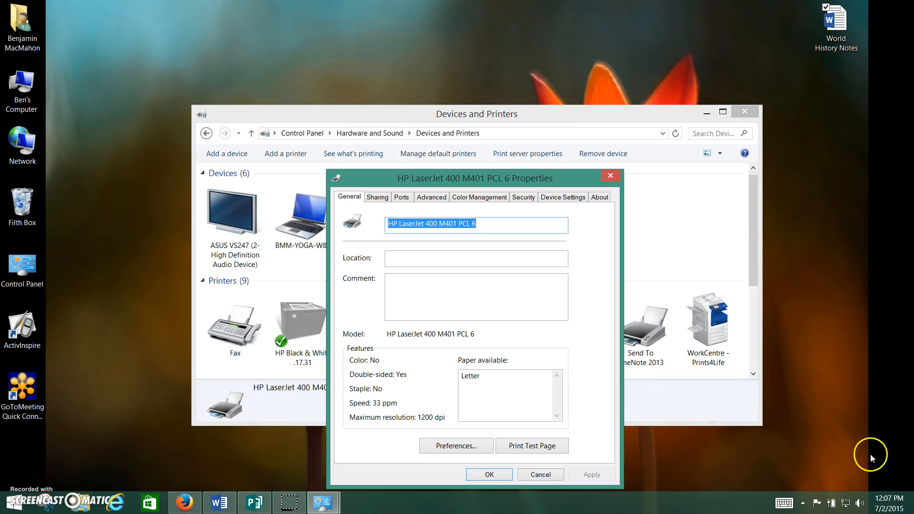
mouse_move(874, 490)
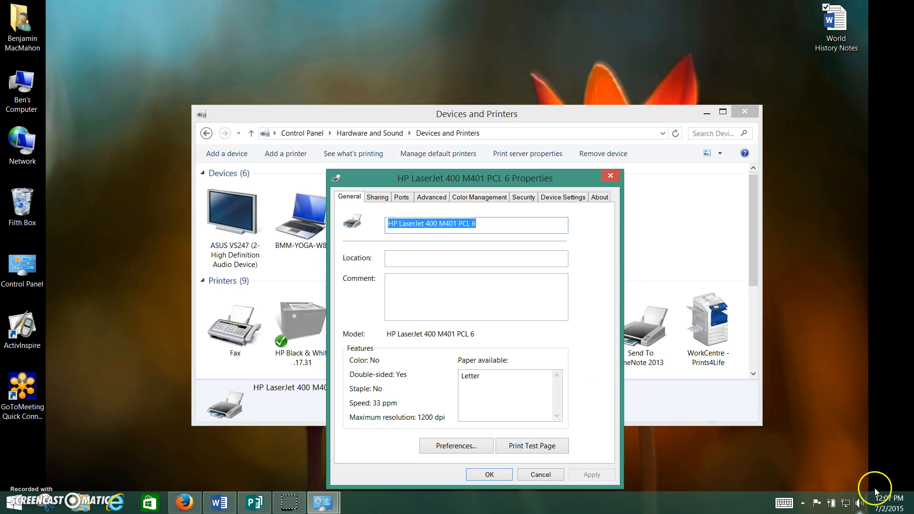
mouse_move(533, 445)
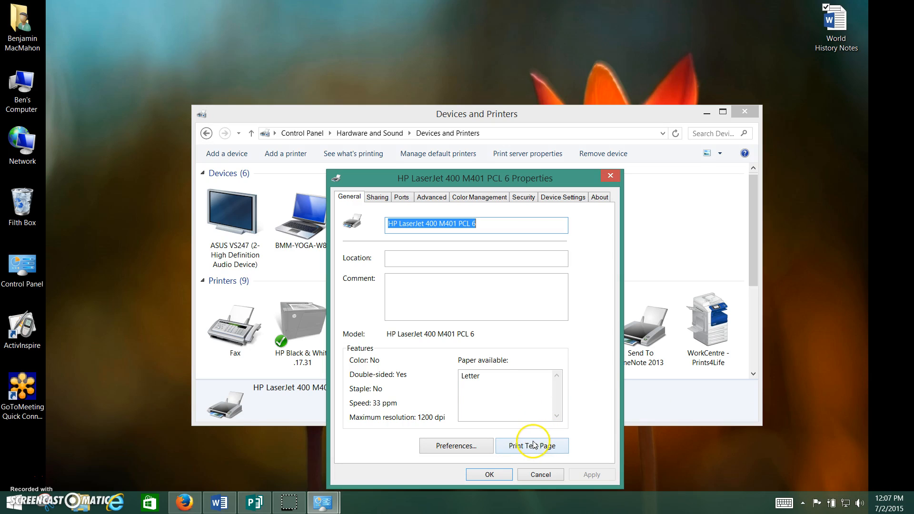
- Print a test page and dismiss the confirmation
left_click(531, 445)
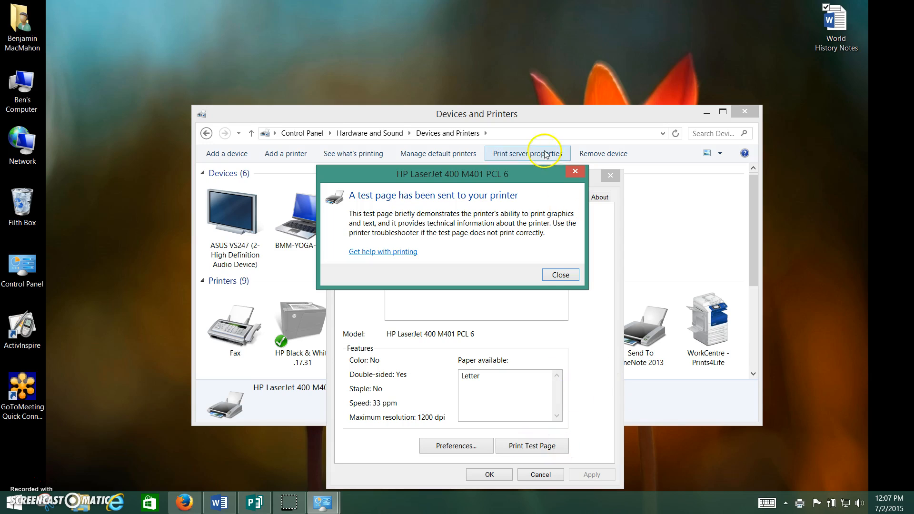
left_click(560, 275)
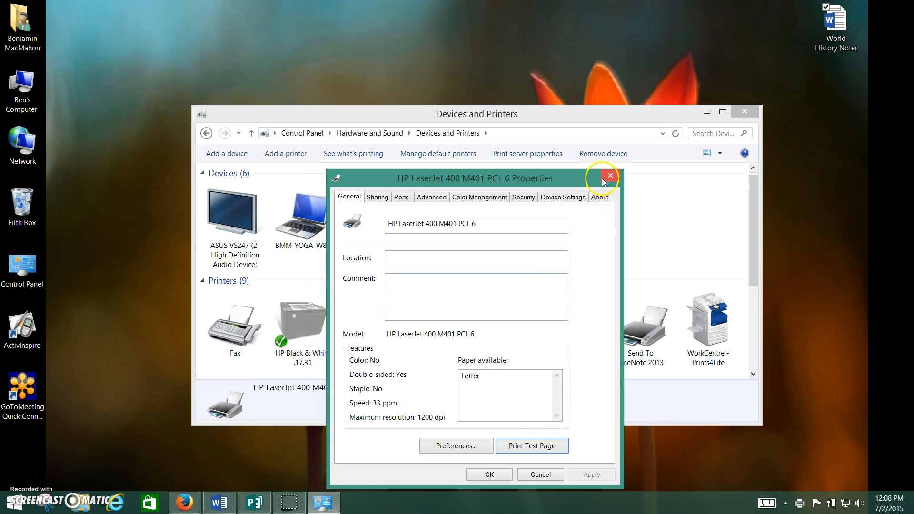
- Close the printer properties and Devices and Printers windows, then reopen Control Panel
left_click(609, 175)
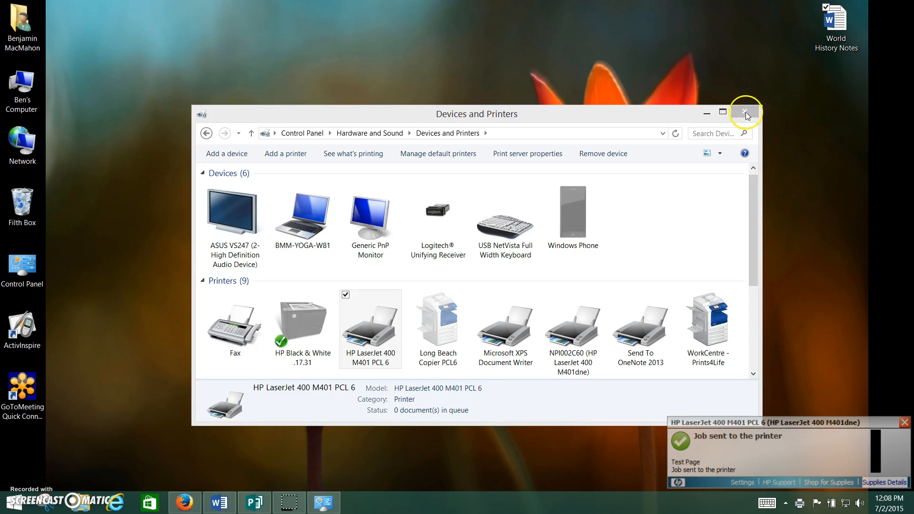
left_click(744, 111)
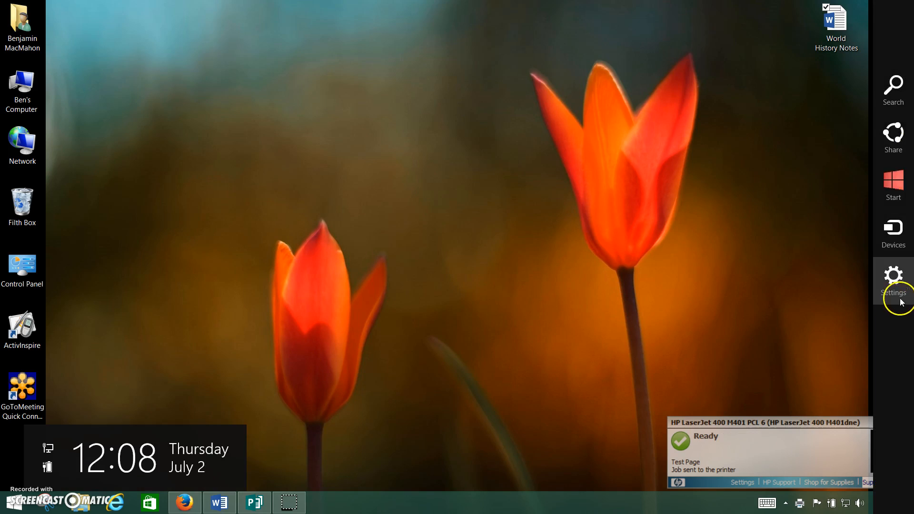
left_click(893, 274)
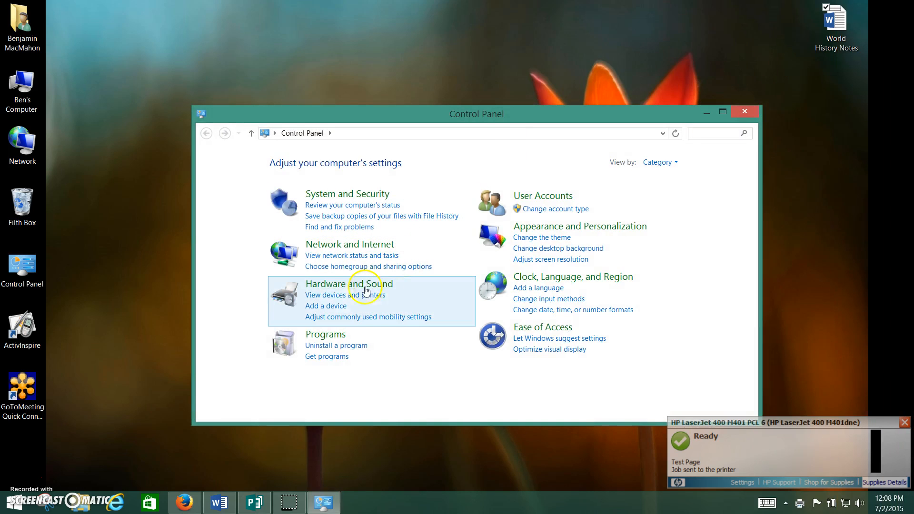
- Set HP LaserJet 400 M401 PCL 6 as the default printer from Devices and Printers
left_click(339, 294)
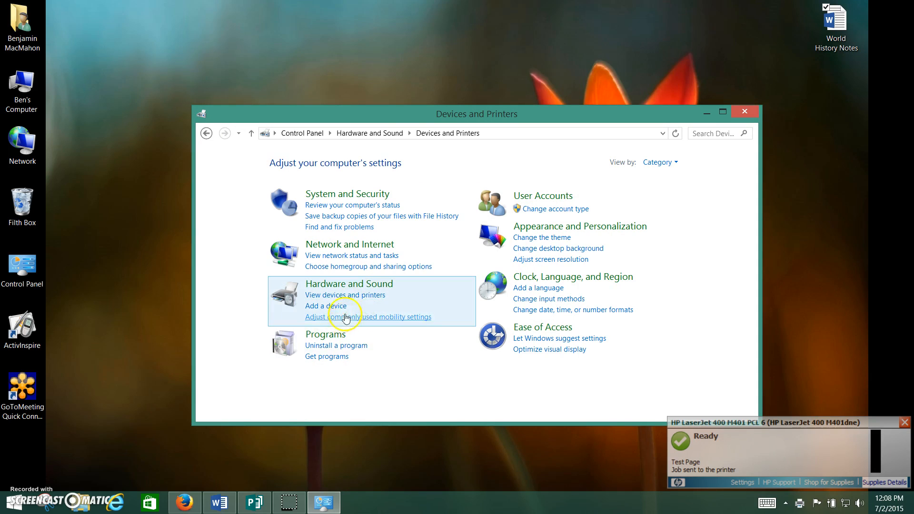
left_click(345, 295)
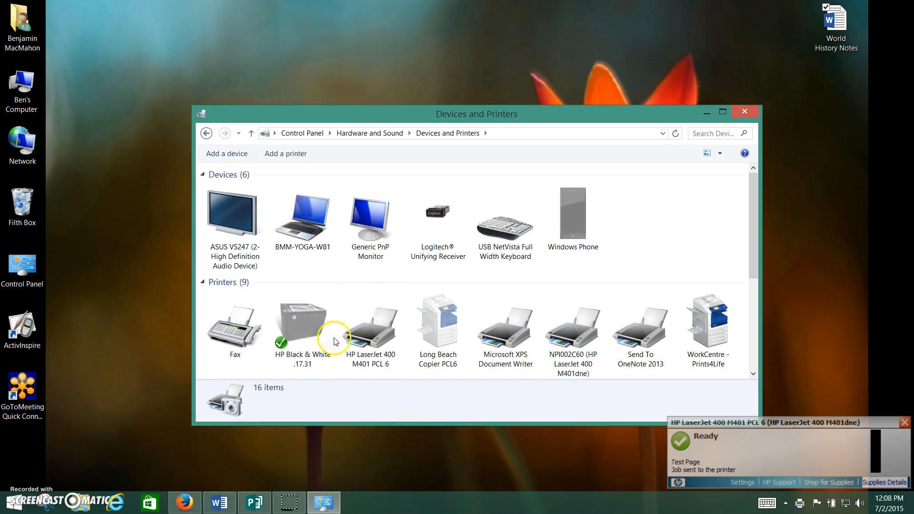
right_click(369, 322)
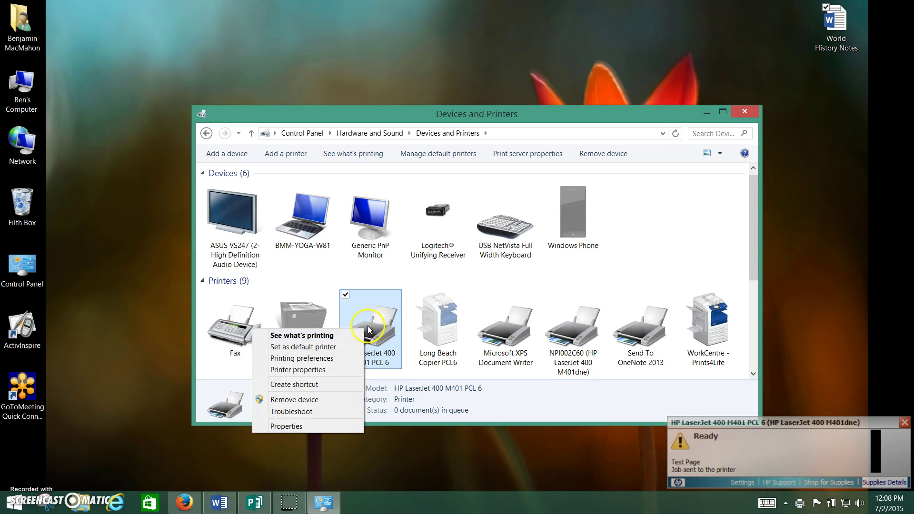
mouse_move(297, 351)
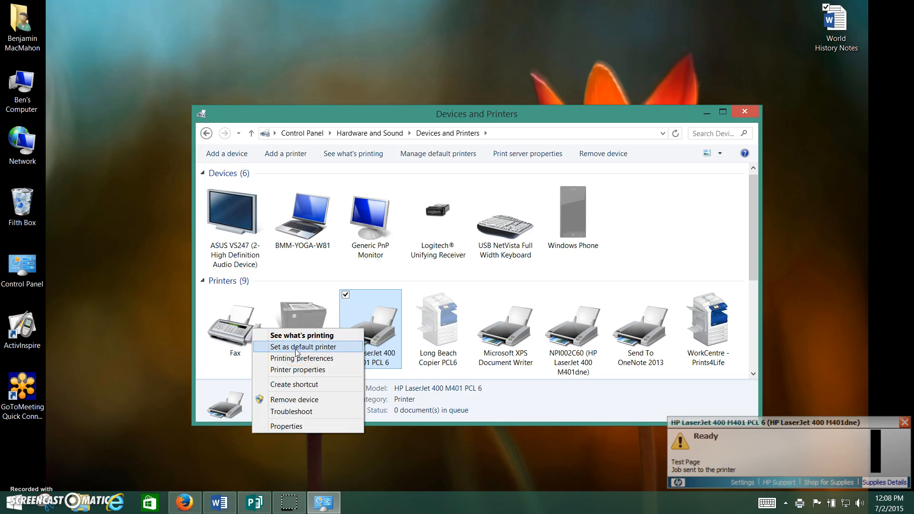
left_click(296, 346)
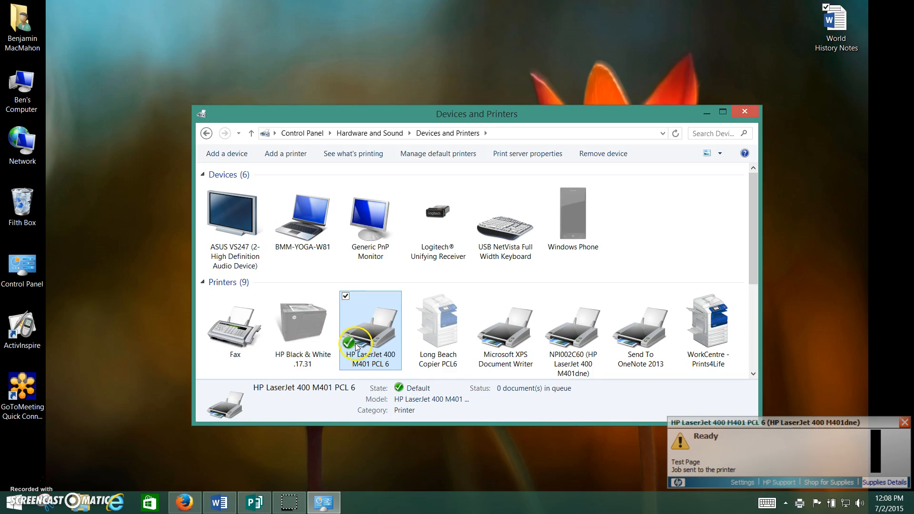
mouse_move(362, 345)
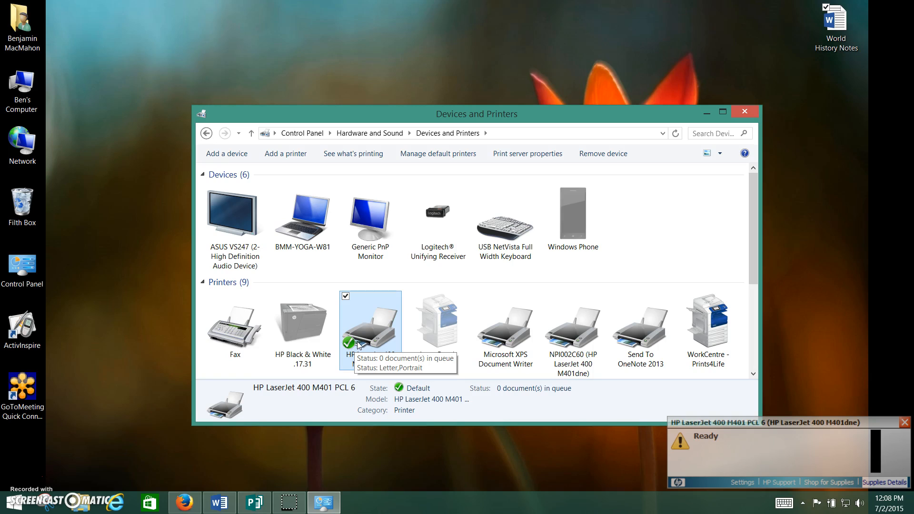
mouse_move(186, 305)
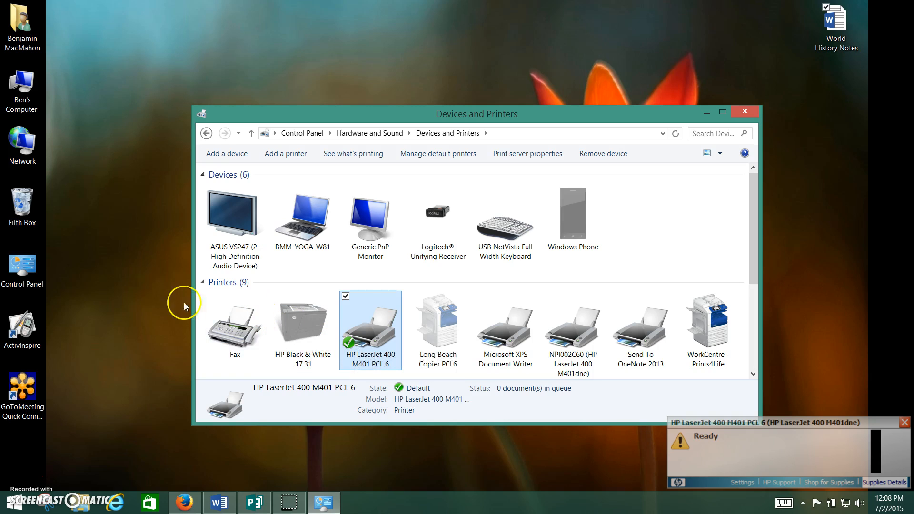
mouse_move(21, 483)
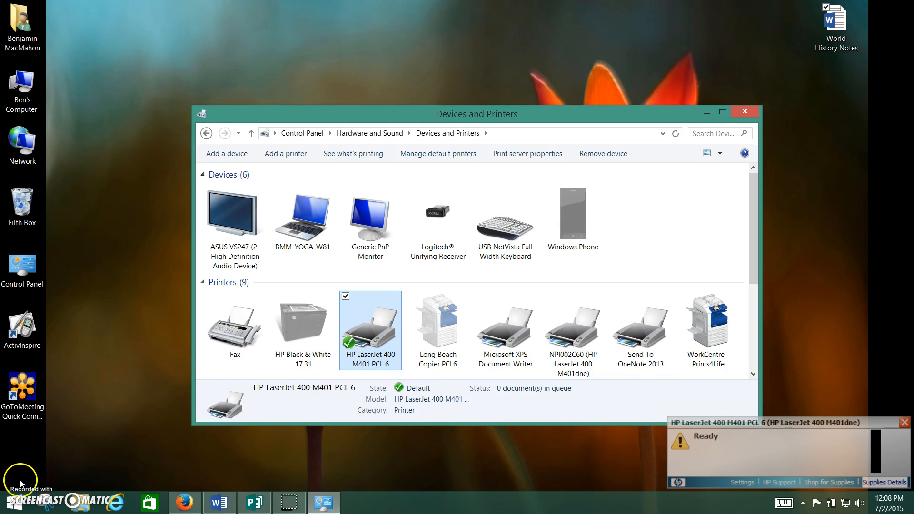